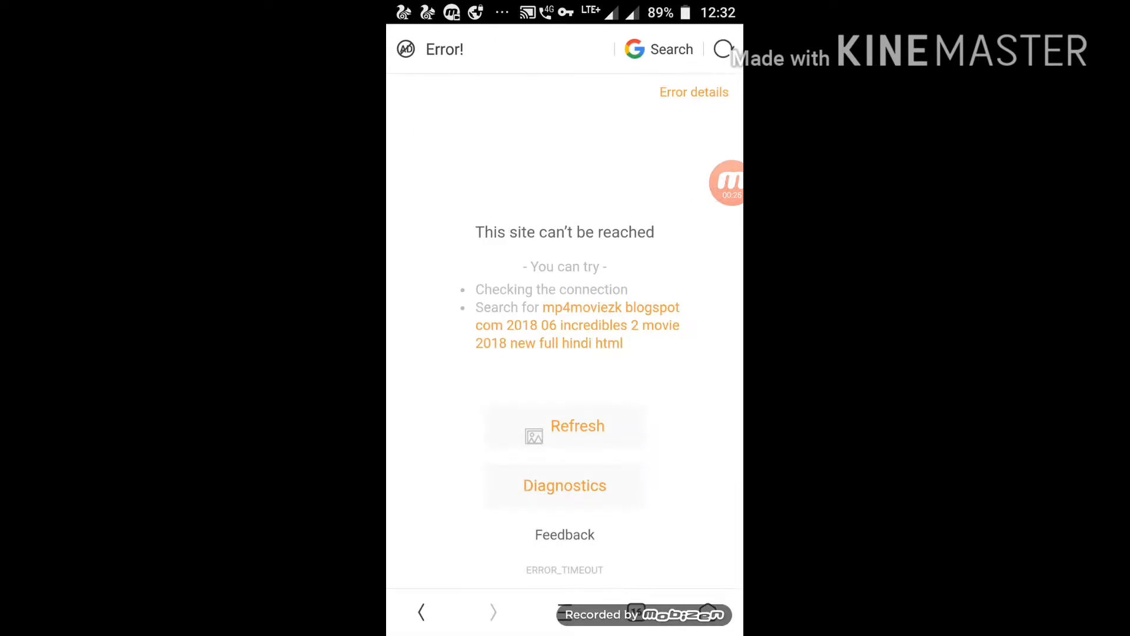
# Step: Dismiss the 'site can't be reached' error page to land on the UC News home feed
pyautogui.click(658, 50)
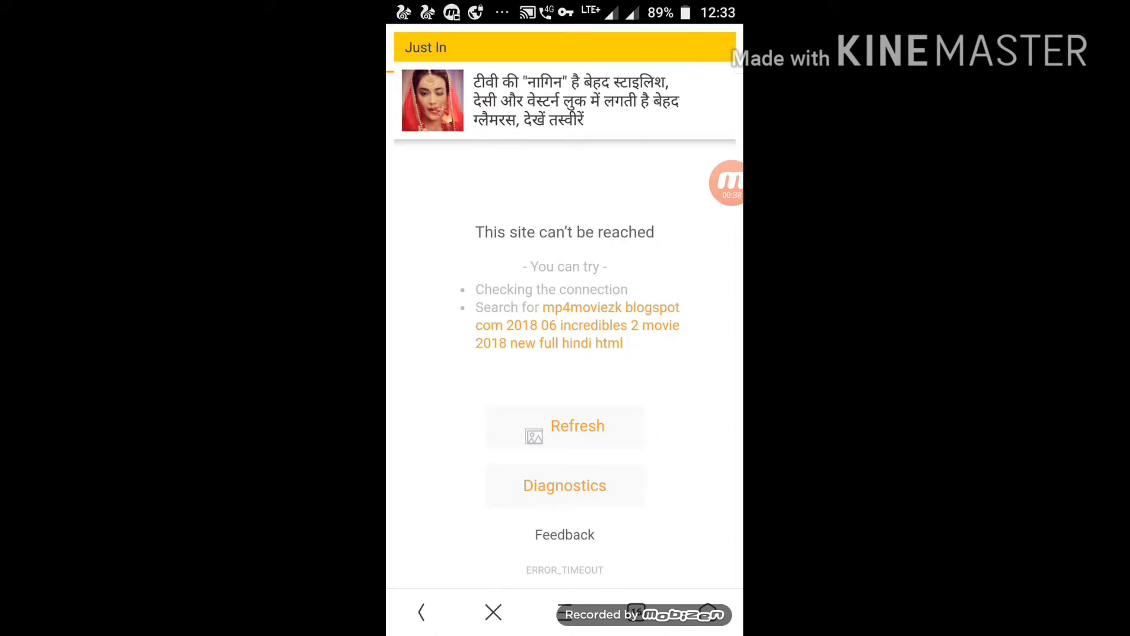
pyautogui.click(421, 612)
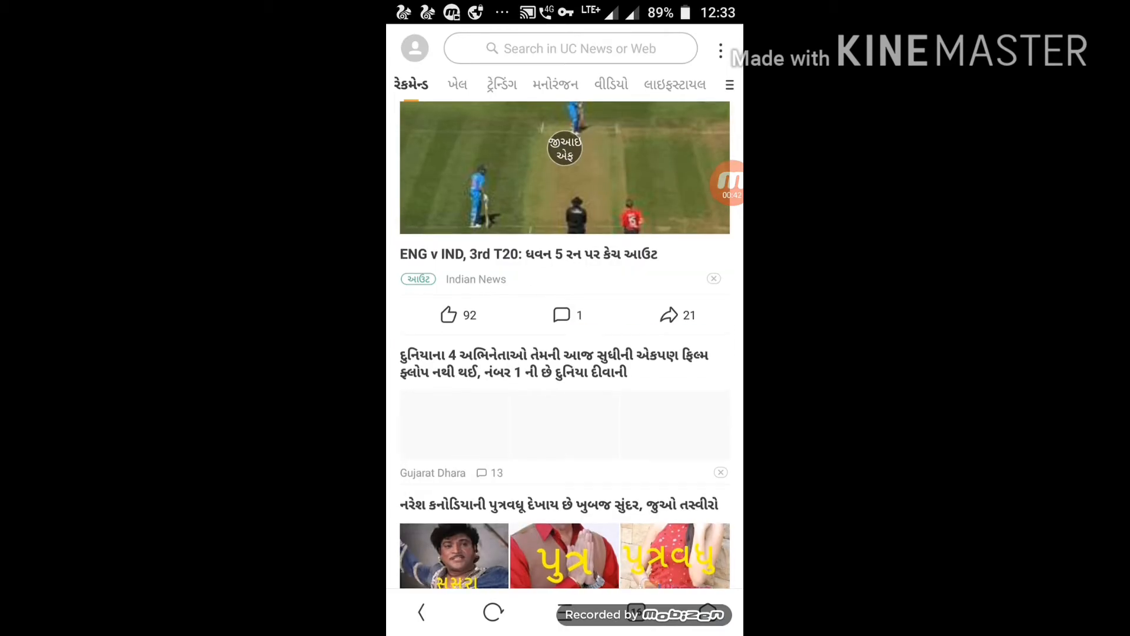
# Step: Reopen the mp4moviezk Incredibles 2 blog page from recent sites and follow its DOWNLOAD NOW link
pyautogui.click(577, 48)
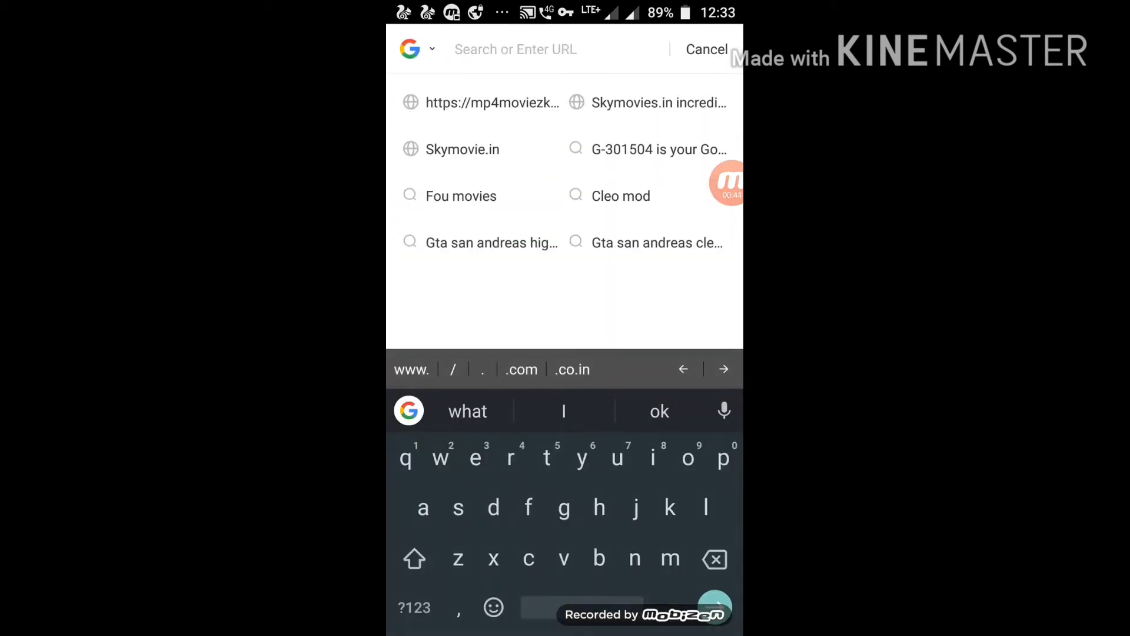
pyautogui.click(492, 103)
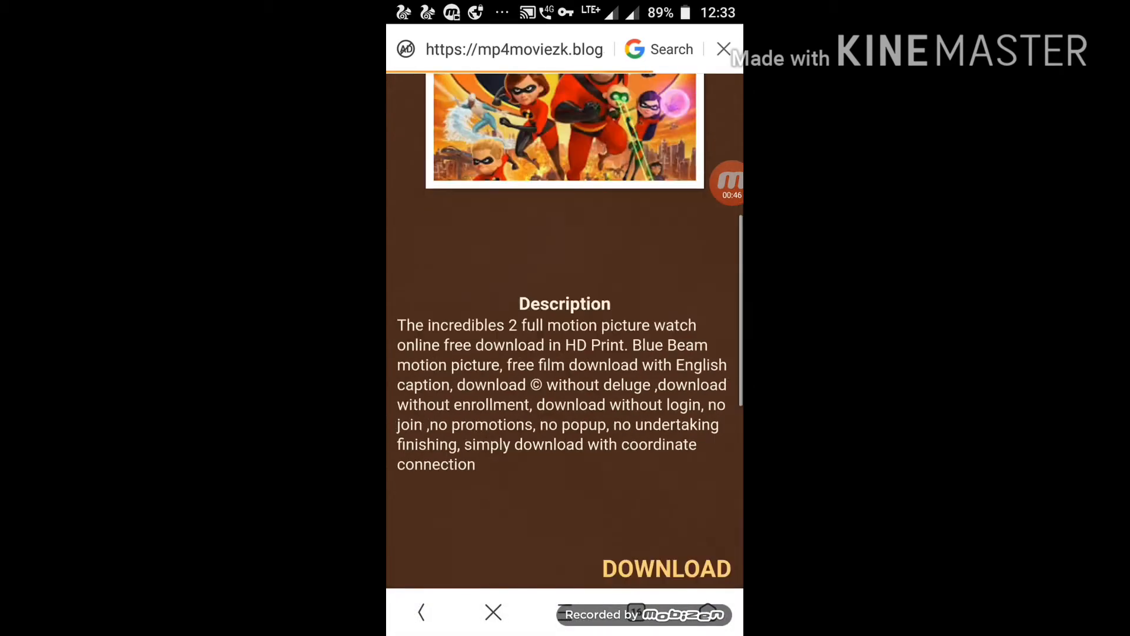
pyautogui.scroll(-3)
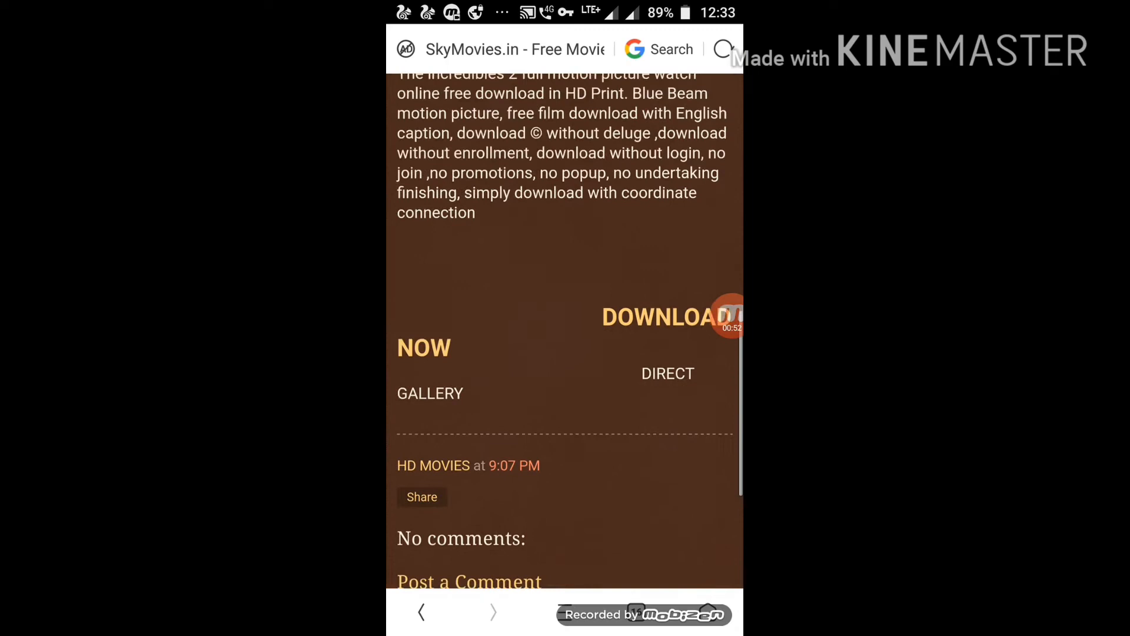
pyautogui.click(666, 317)
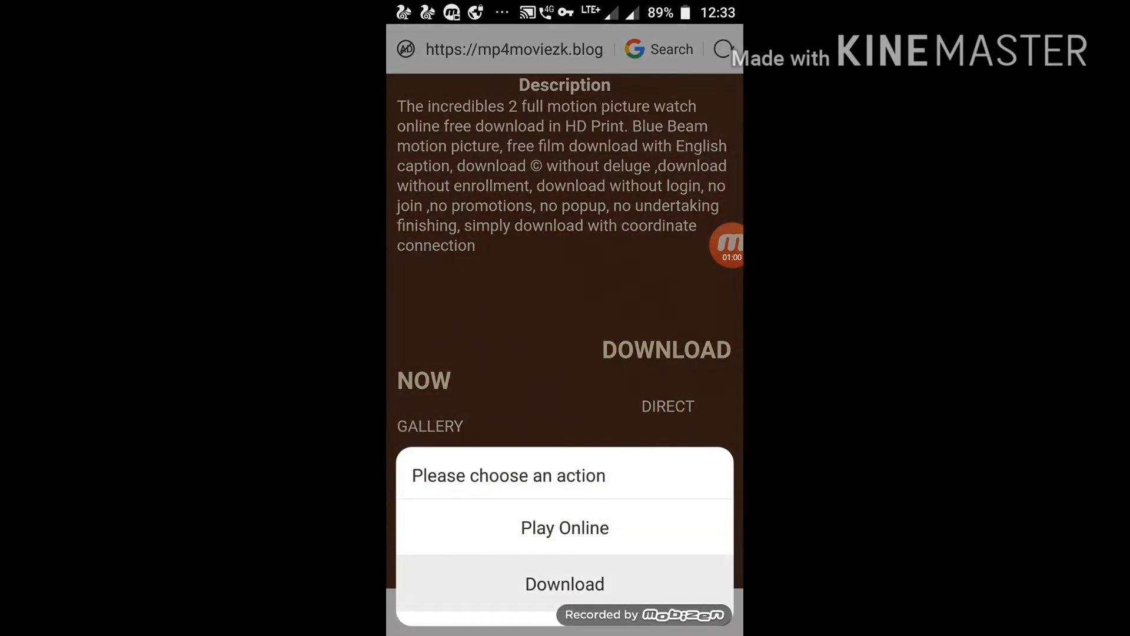
# Step: Choose Download for the movie and view the Incredibles .mkv file in progress in the Downloads list
pyautogui.click(564, 583)
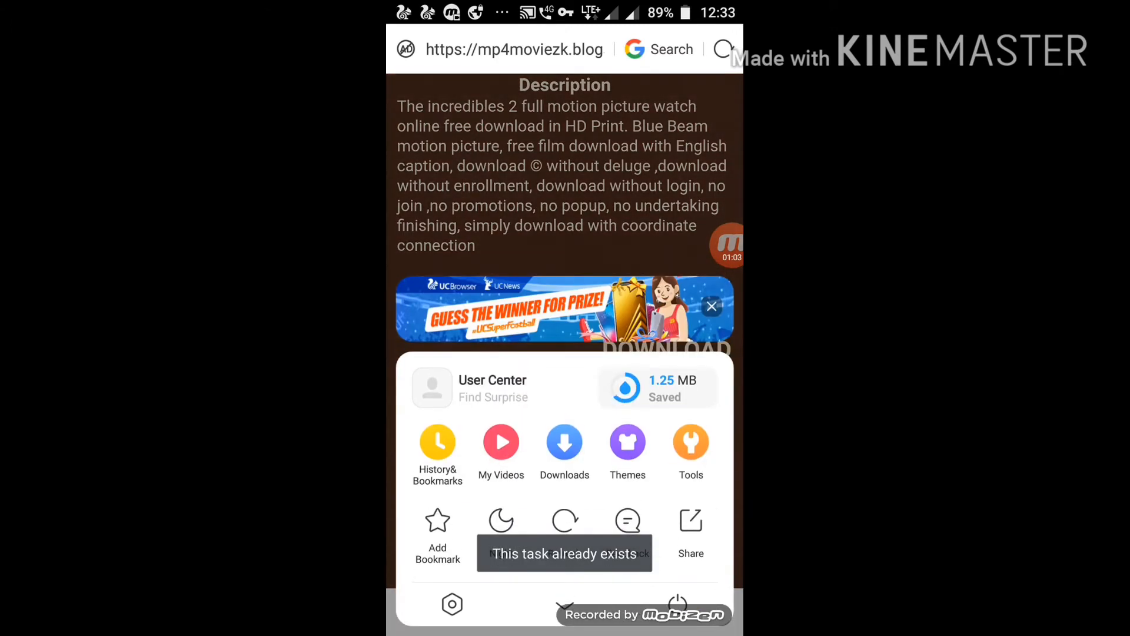
pyautogui.click(564, 443)
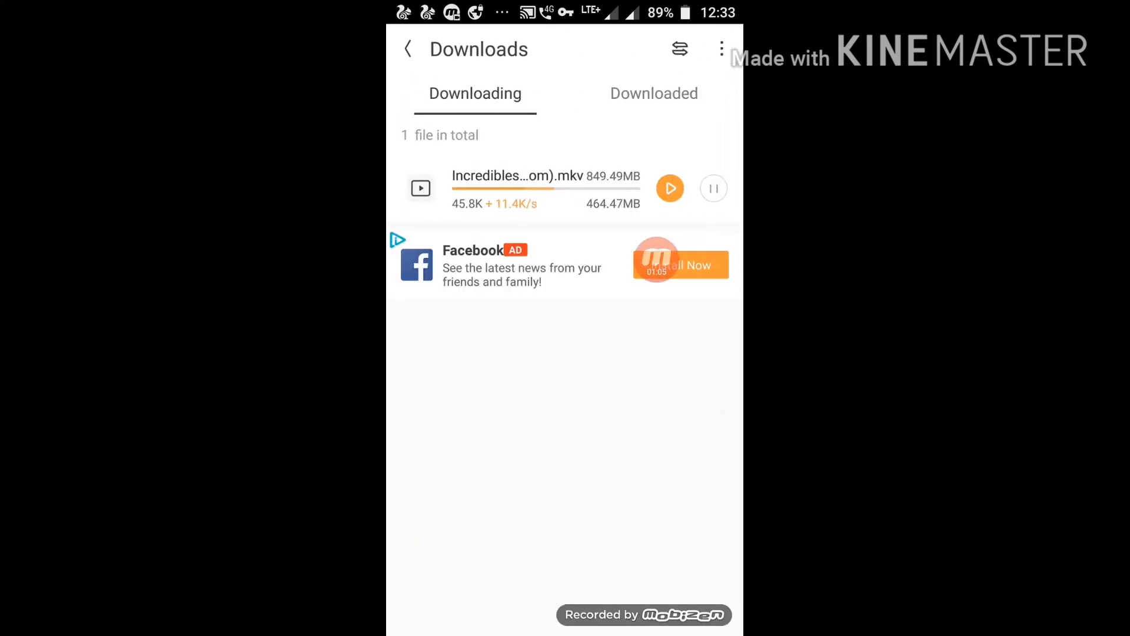